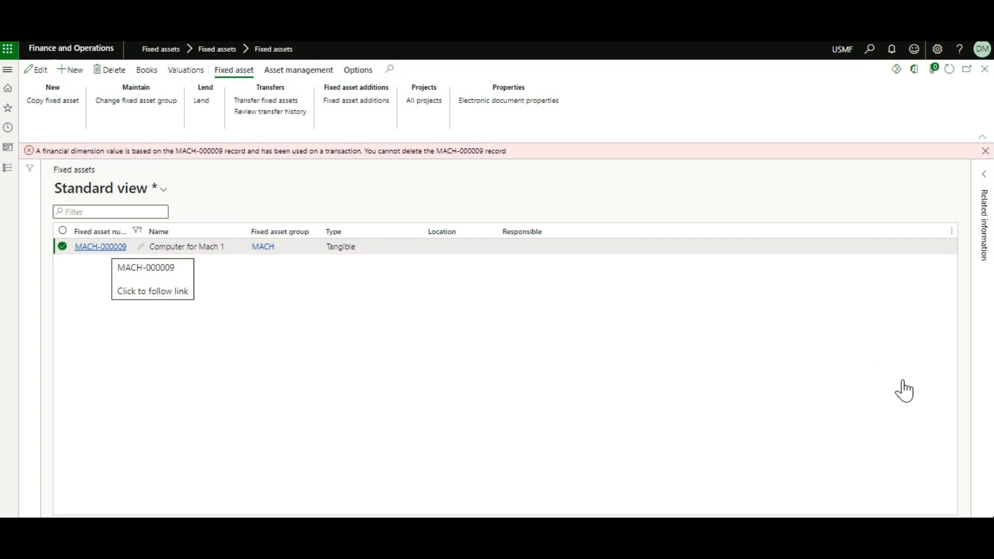
pyautogui.moveTo(926, 391)
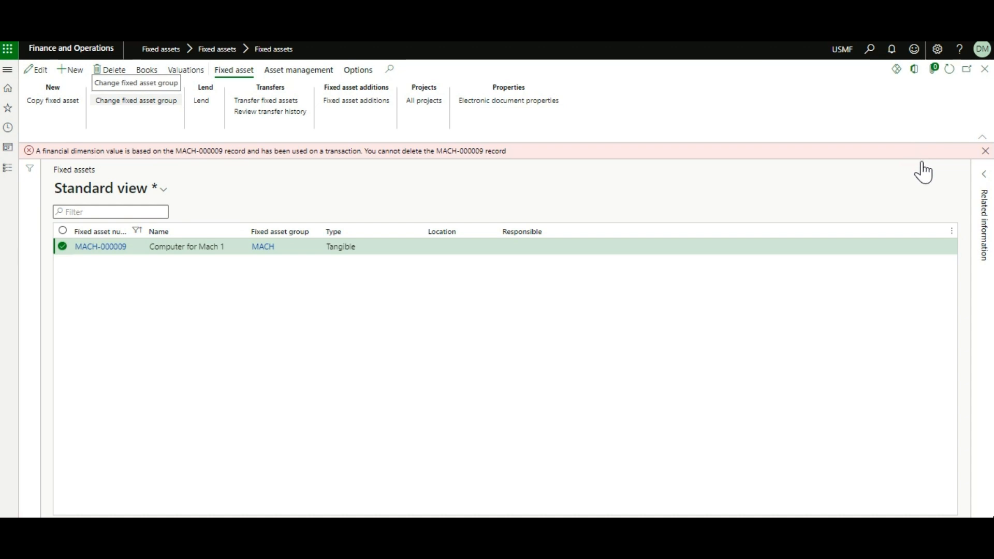
# - Set MACH-000009's new group to COMP Computers with a new fixed asset number generated (COMP-000046)
pyautogui.click(135, 100)
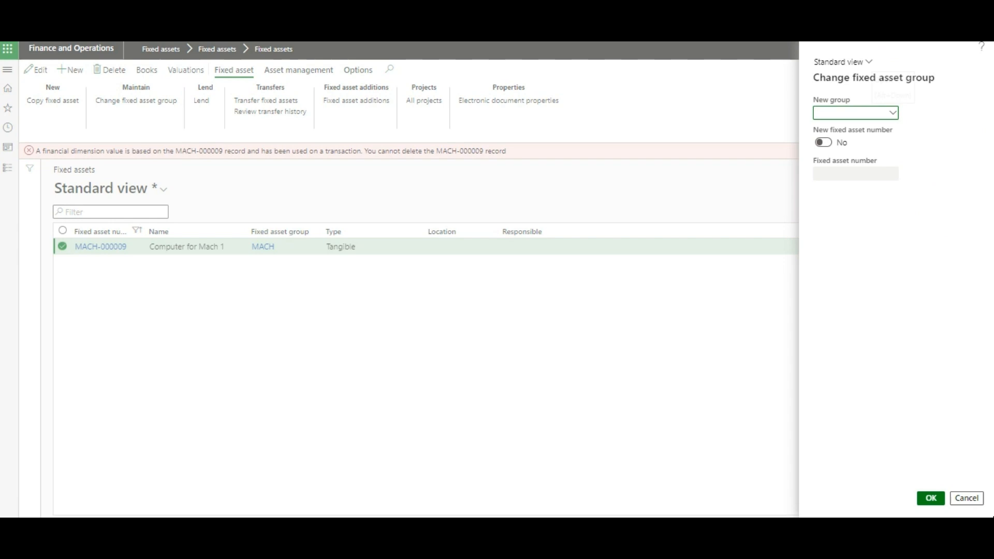
pyautogui.click(891, 113)
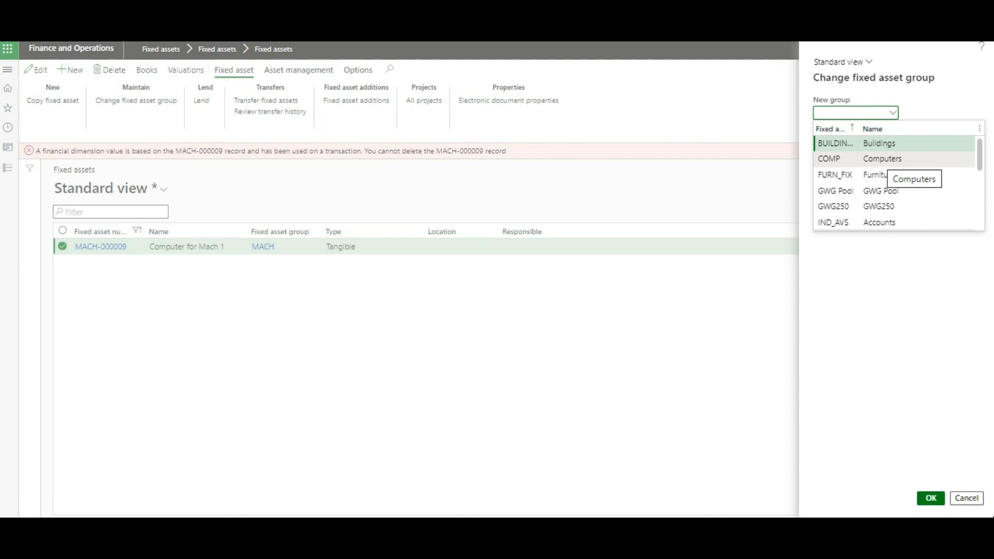
pyautogui.click(856, 158)
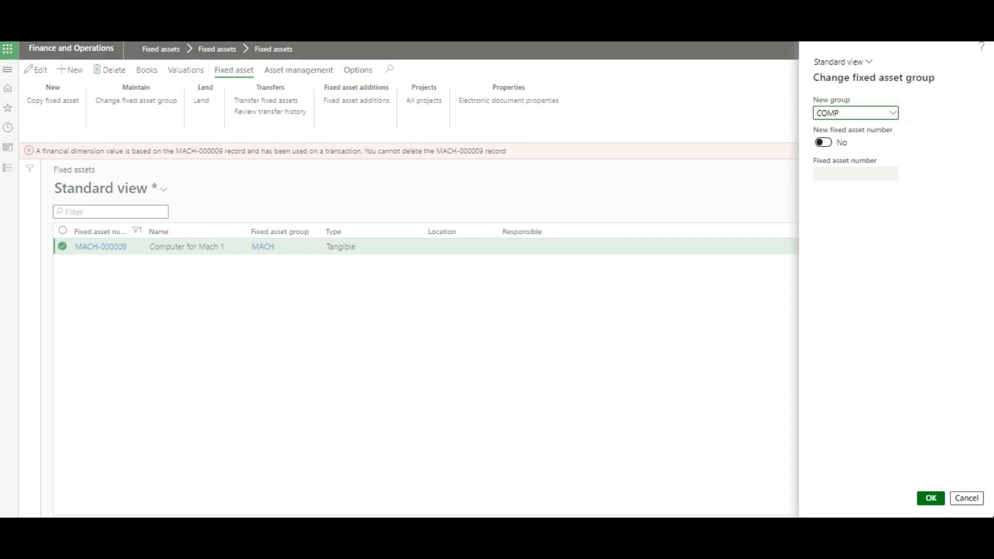
pyautogui.click(823, 142)
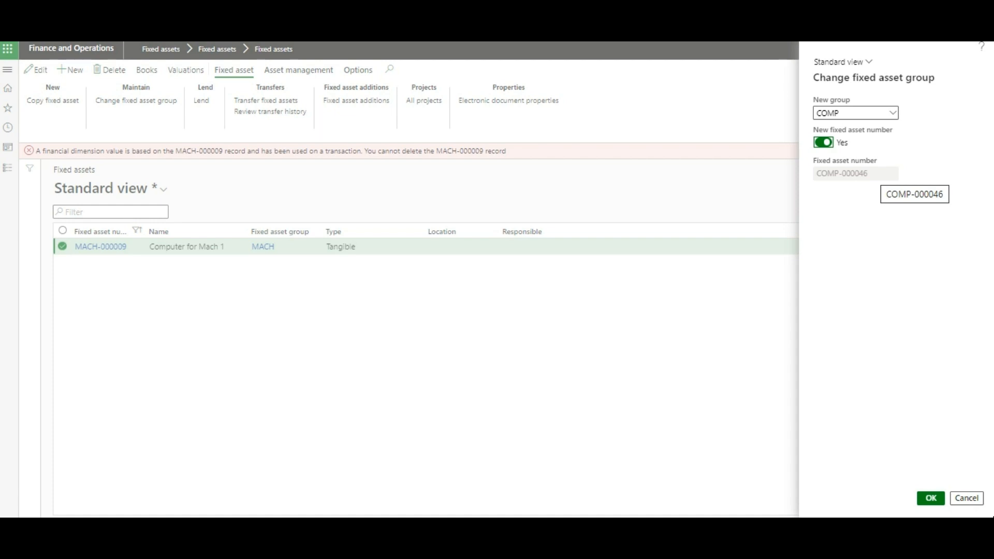
pyautogui.moveTo(929, 498)
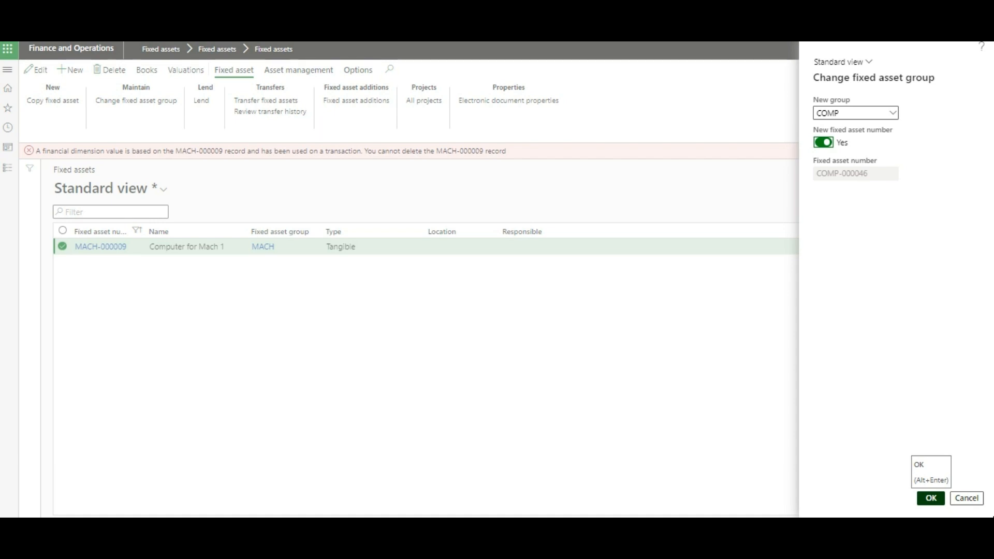
# - Apply the group change and agree to rename MACH-000009 to COMP-000046
pyautogui.click(930, 498)
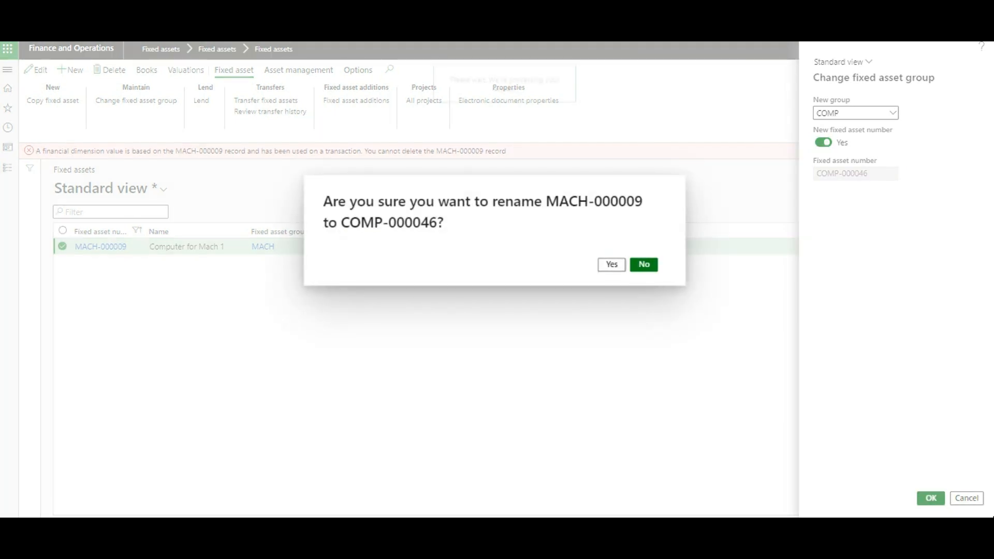
pyautogui.click(611, 264)
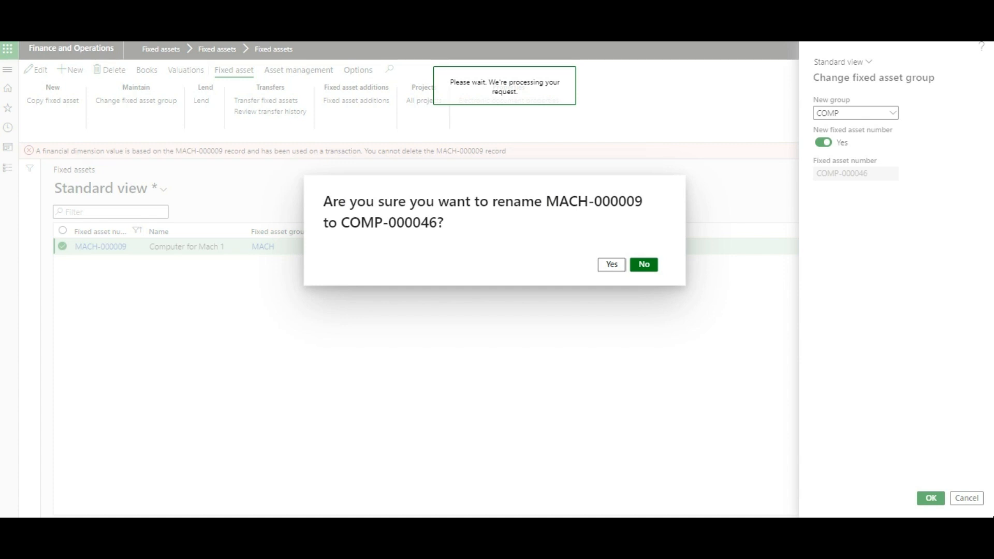
pyautogui.click(611, 264)
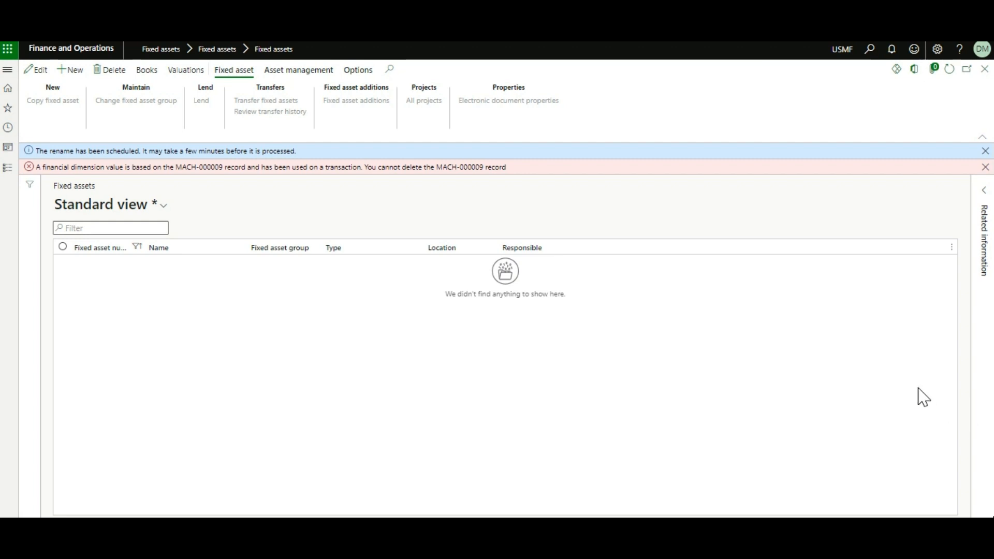
# - Clear the MACH-0 fixed asset number filter and locate COMP-000046 'Computer for Mach 1' in group COMP
pyautogui.click(99, 248)
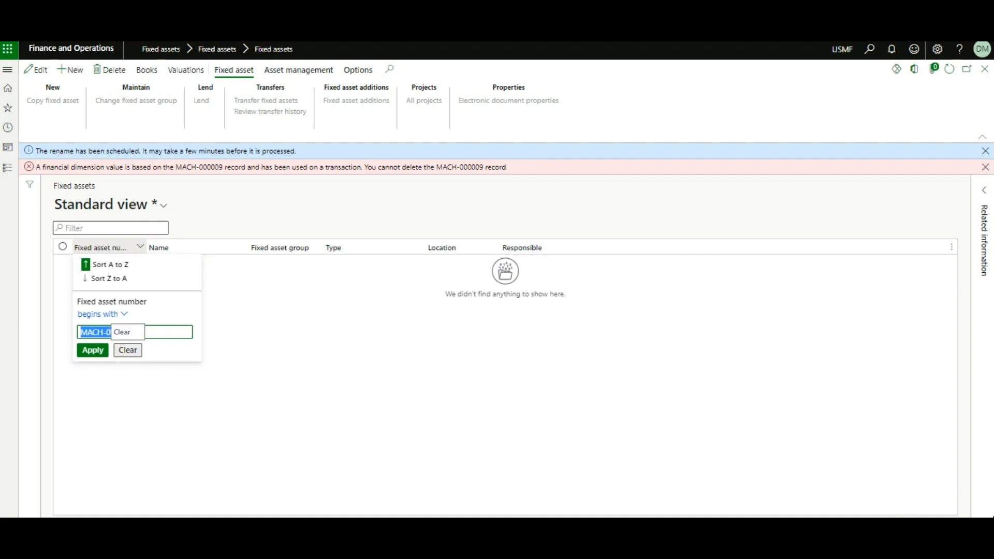
pyautogui.click(126, 350)
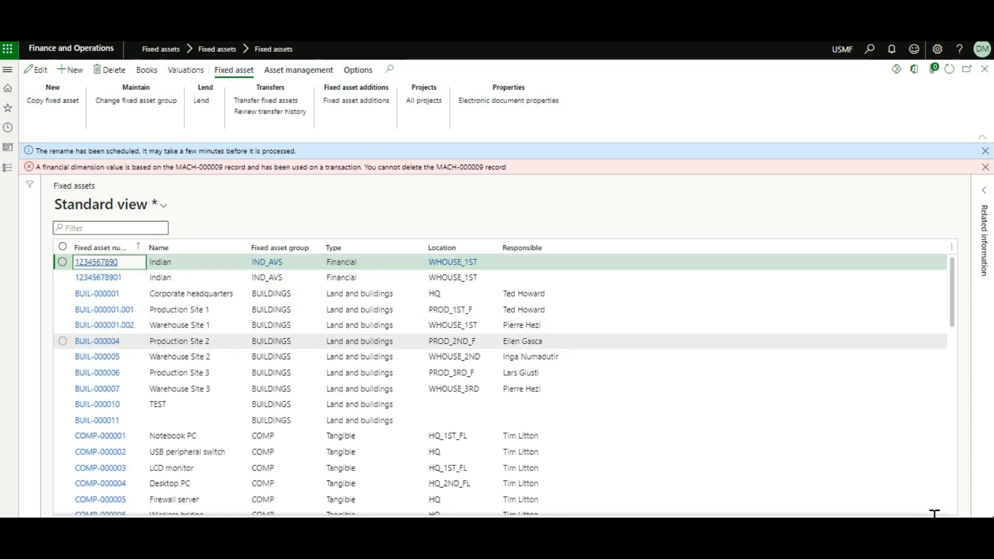
pyautogui.scroll(-3)
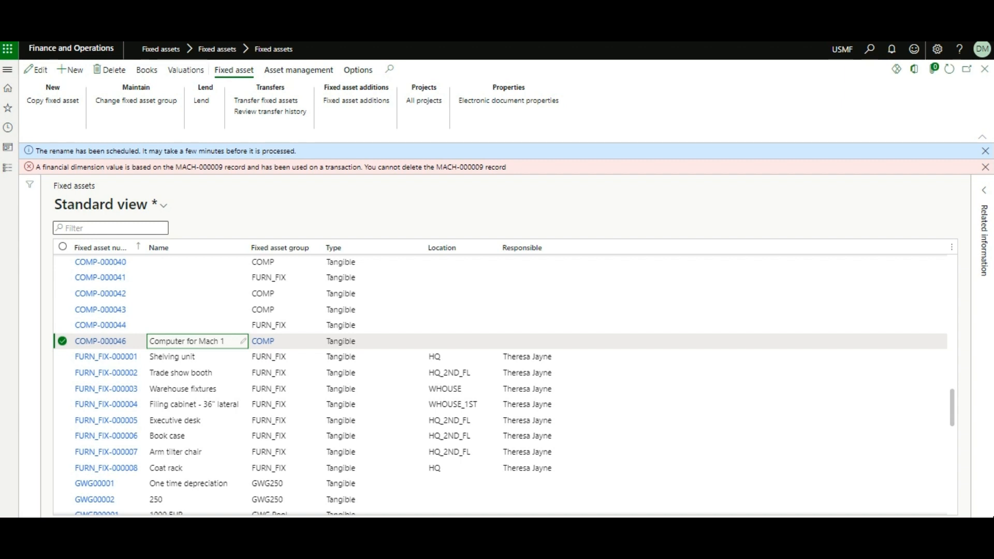
pyautogui.scroll(-3)
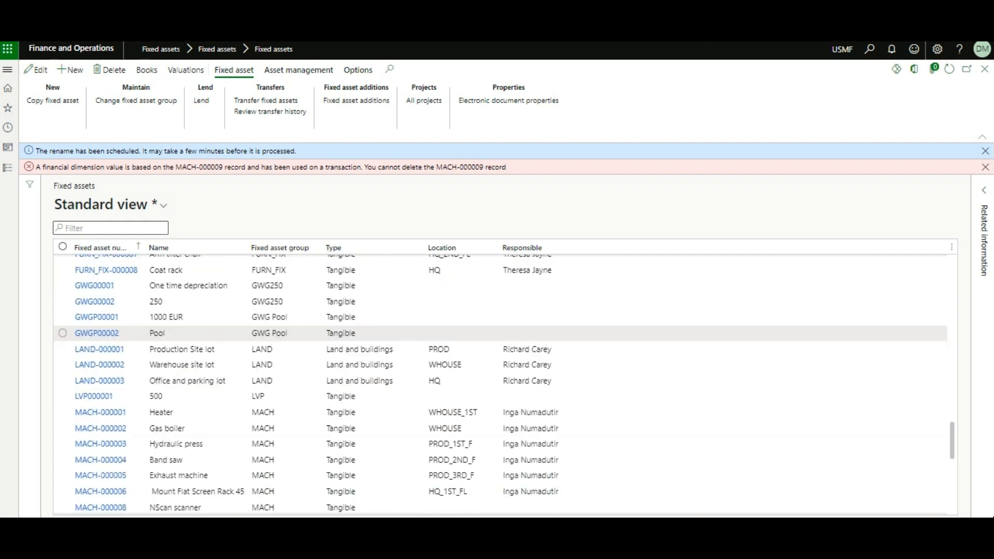
pyautogui.scroll(-3)
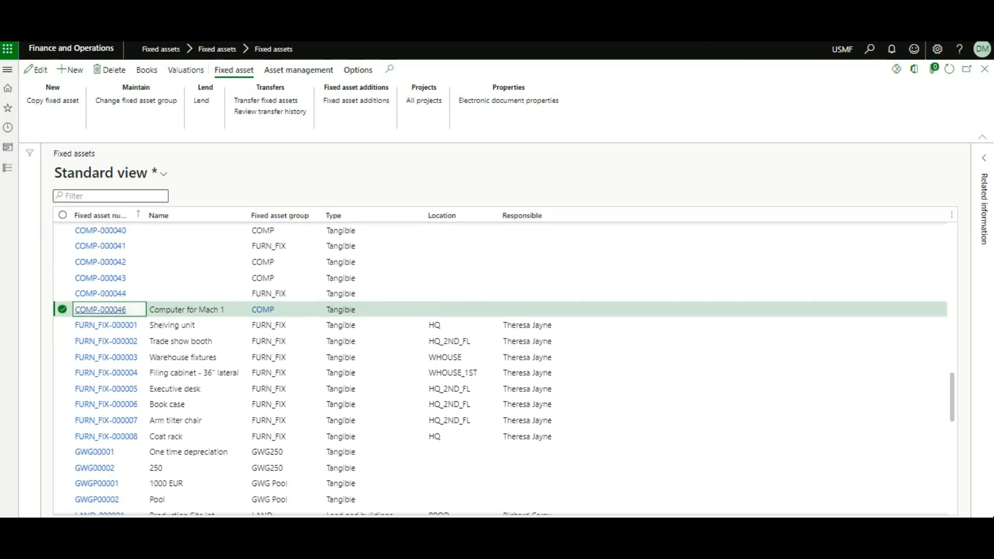
# - Attempt to delete COMP-000046, which is refused because it is used in ledger transactions
pyautogui.click(109, 69)
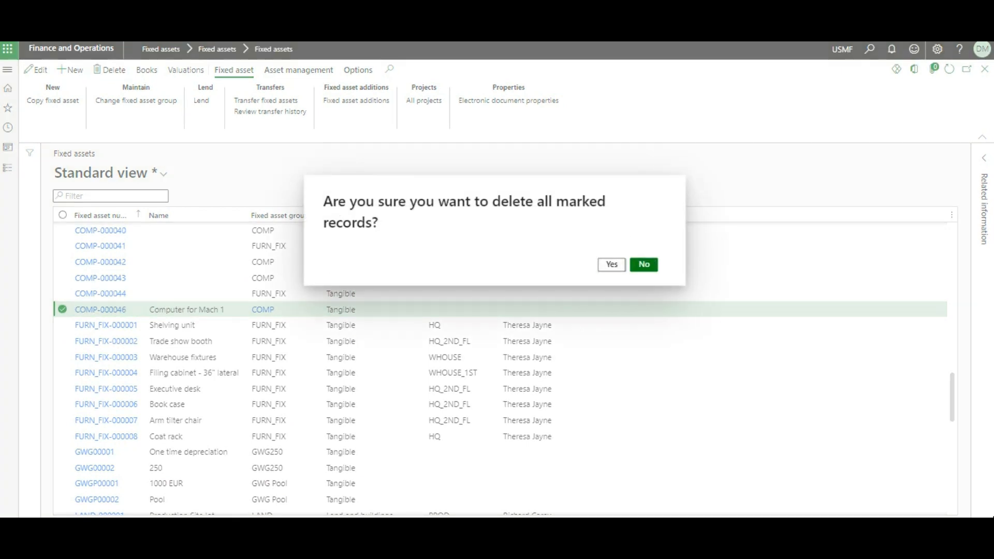
pyautogui.click(611, 264)
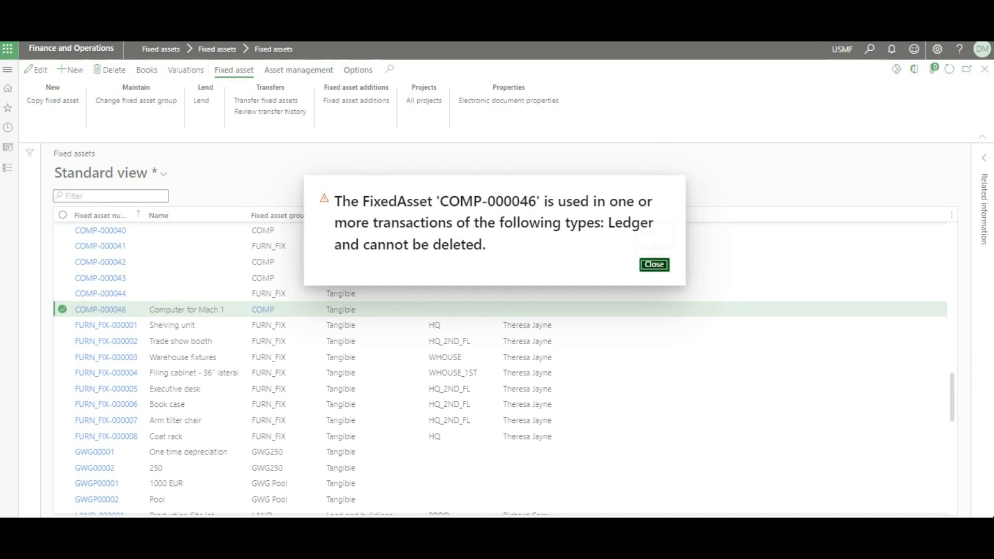
pyautogui.click(653, 264)
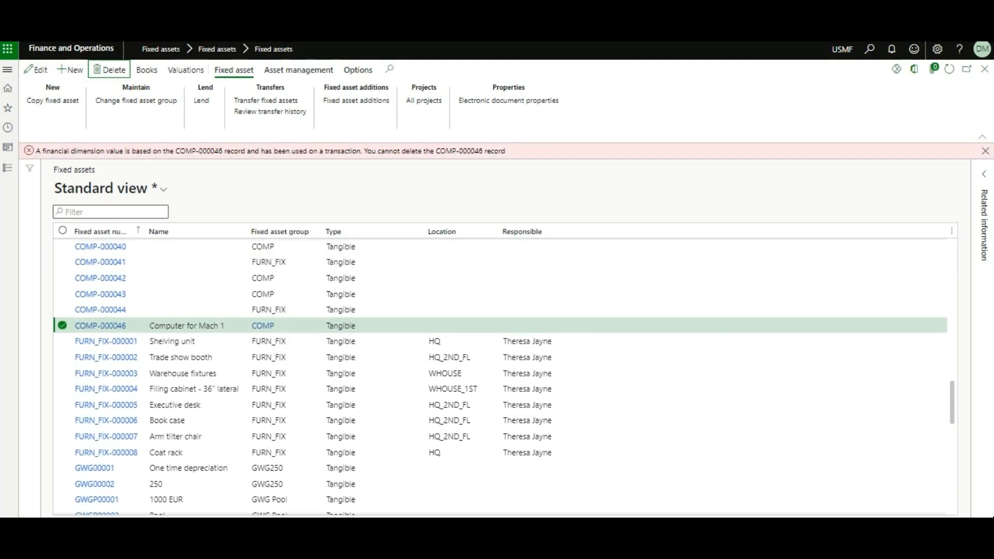